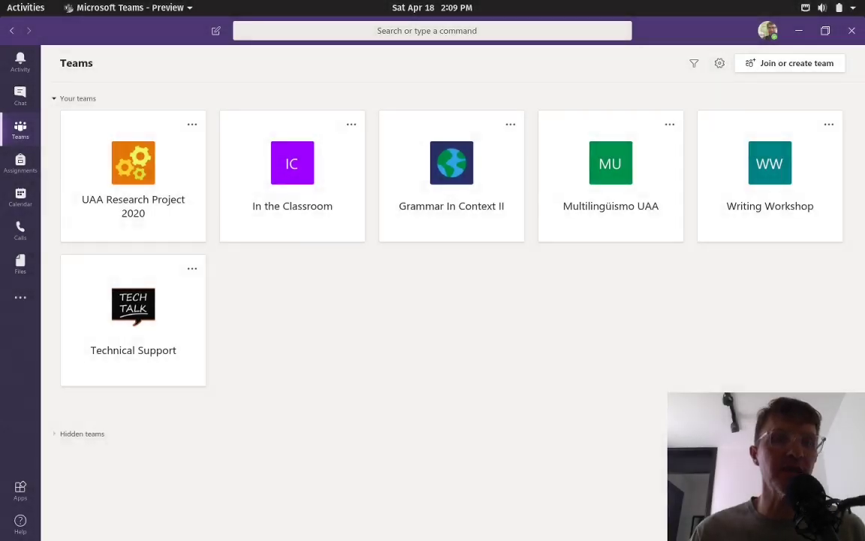
mouse_move(593, 423)
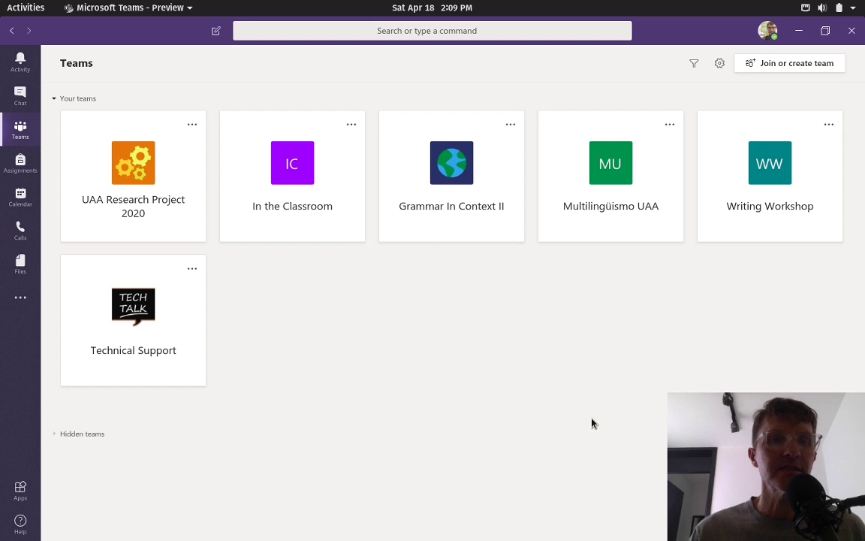
mouse_move(482, 428)
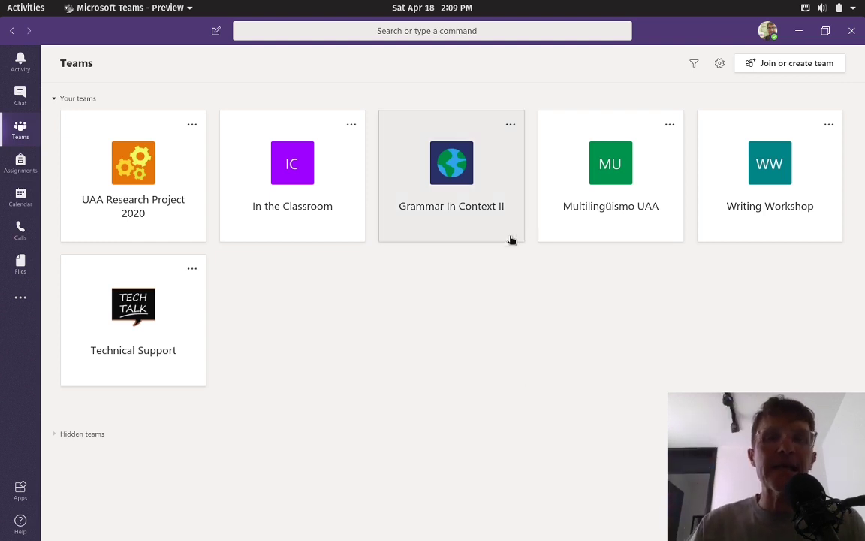
mouse_move(383, 375)
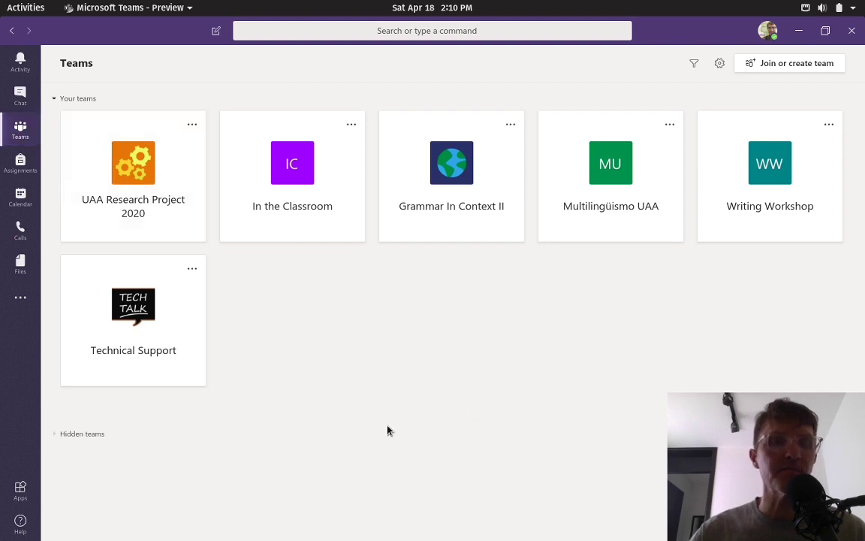
mouse_move(285, 416)
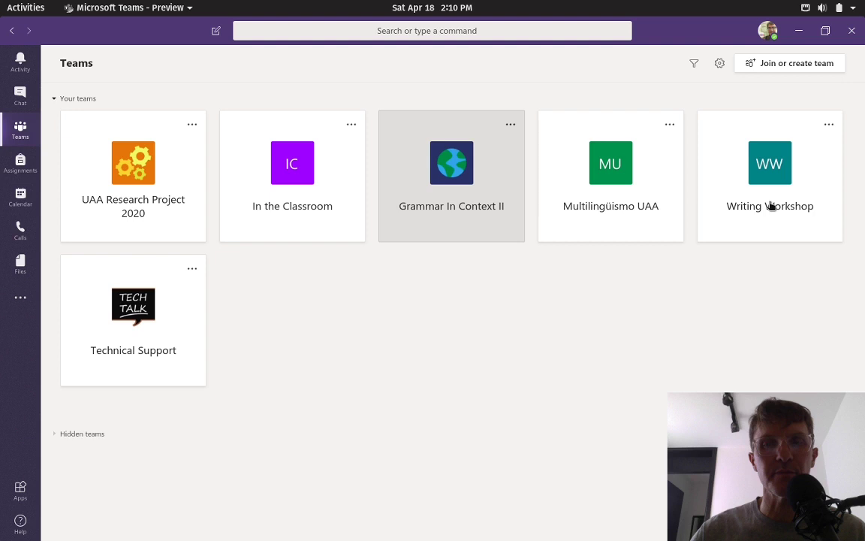
- Open the Grammar In Context II team to view its meeting-invitation posts
left_click(452, 176)
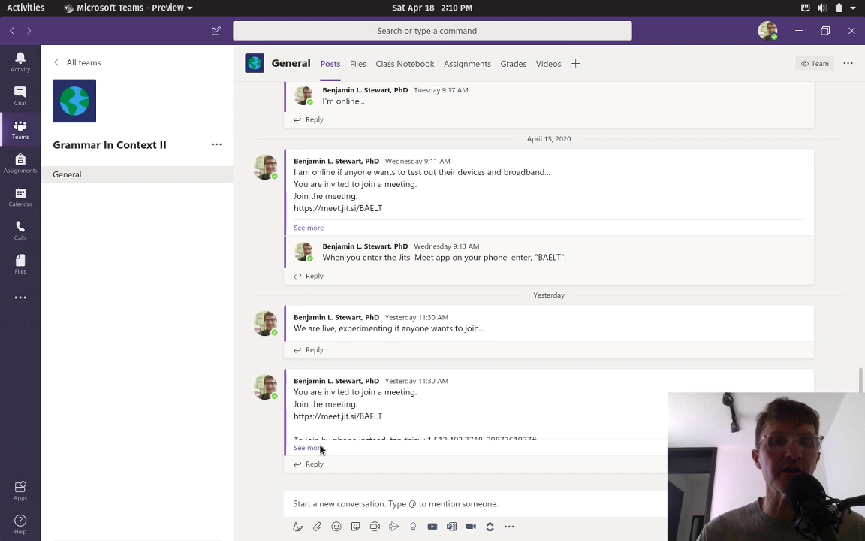
mouse_move(401, 278)
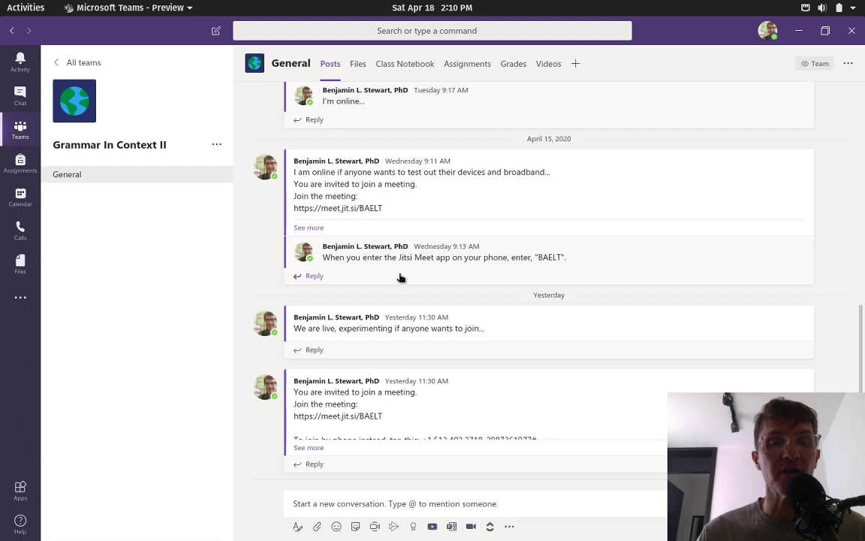
mouse_move(279, 478)
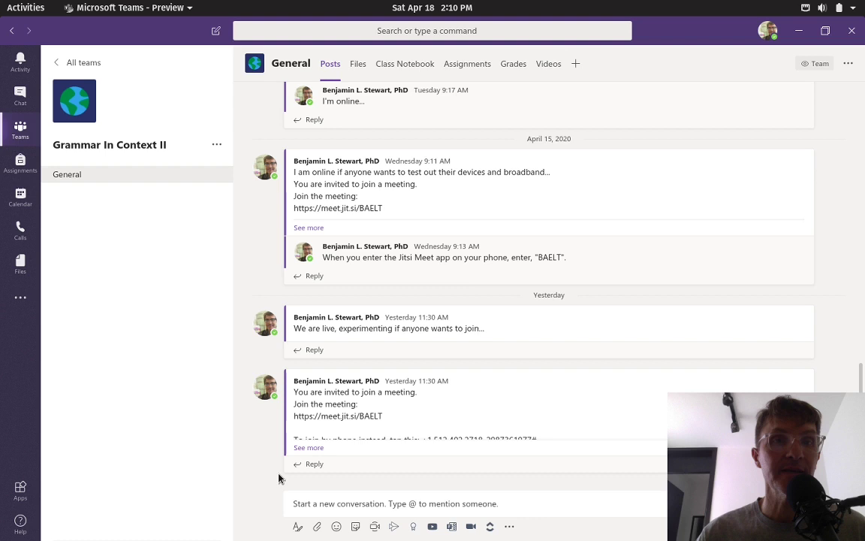
mouse_move(337, 352)
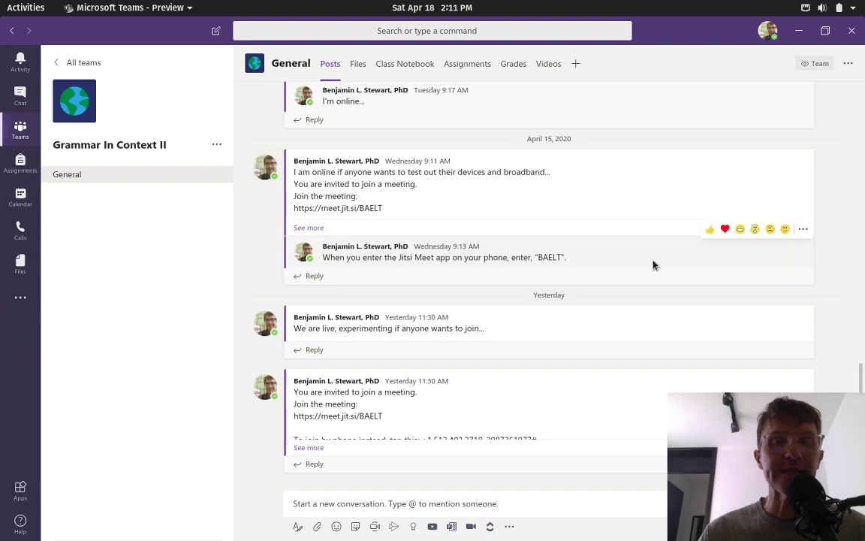
mouse_move(381, 499)
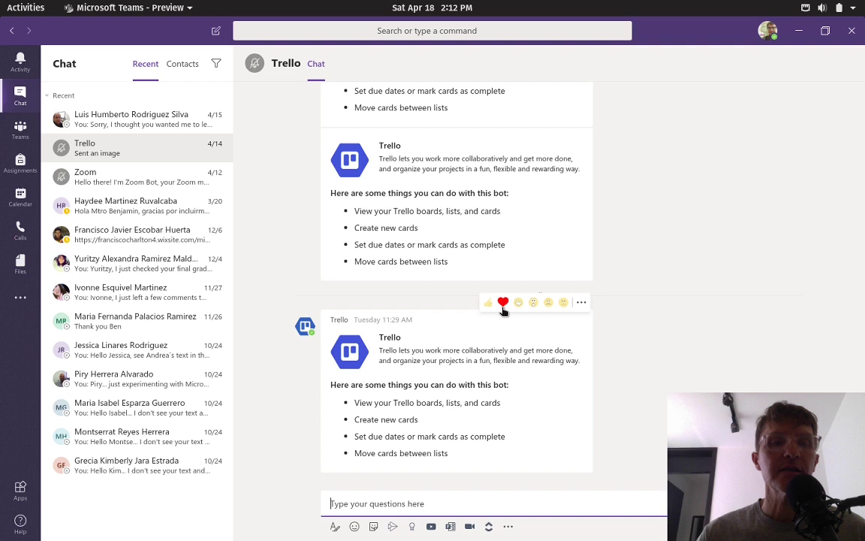
- Open the Chat list from the left rail
left_click(20, 128)
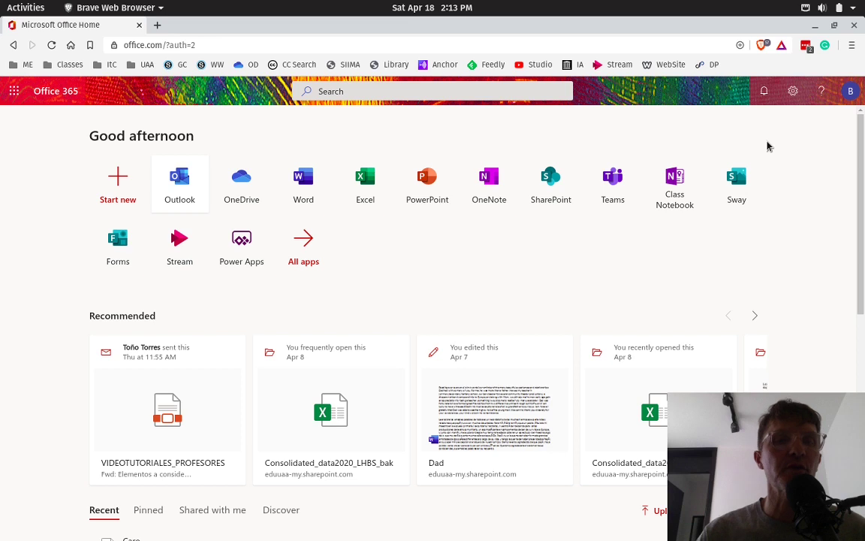
mouse_move(440, 66)
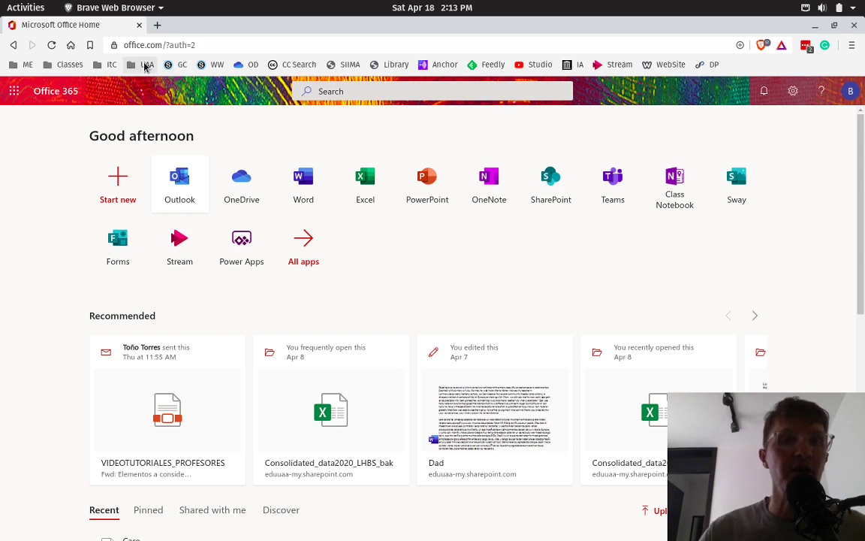
- Browse the UAA and Classes bookmark folders and open a saved class link
left_click(147, 64)
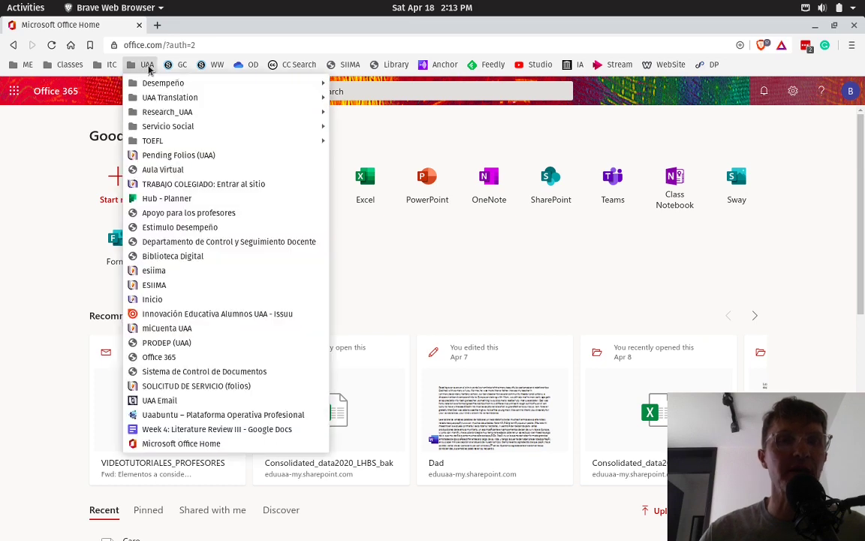
left_click(69, 64)
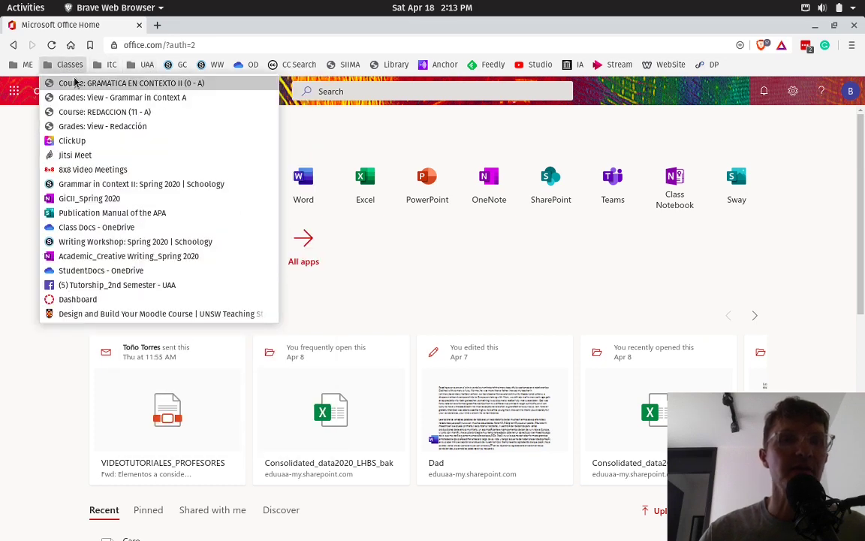
left_click(132, 83)
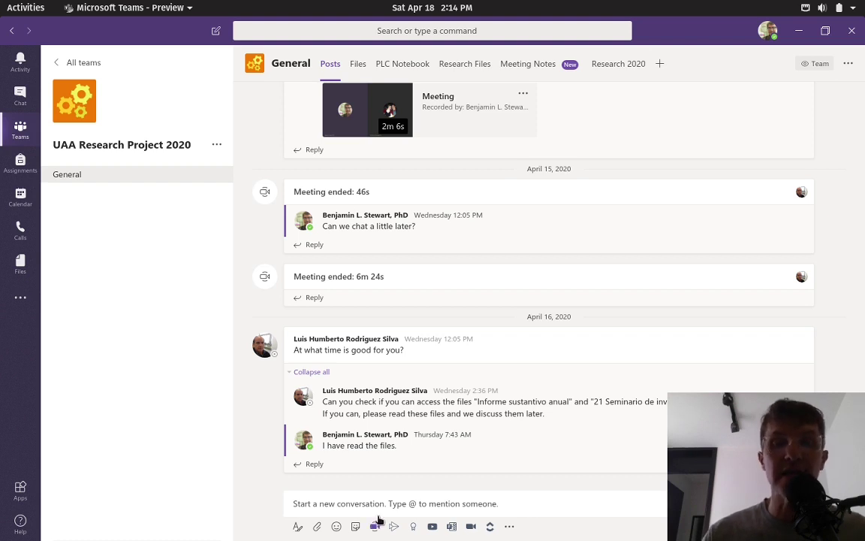
mouse_move(374, 526)
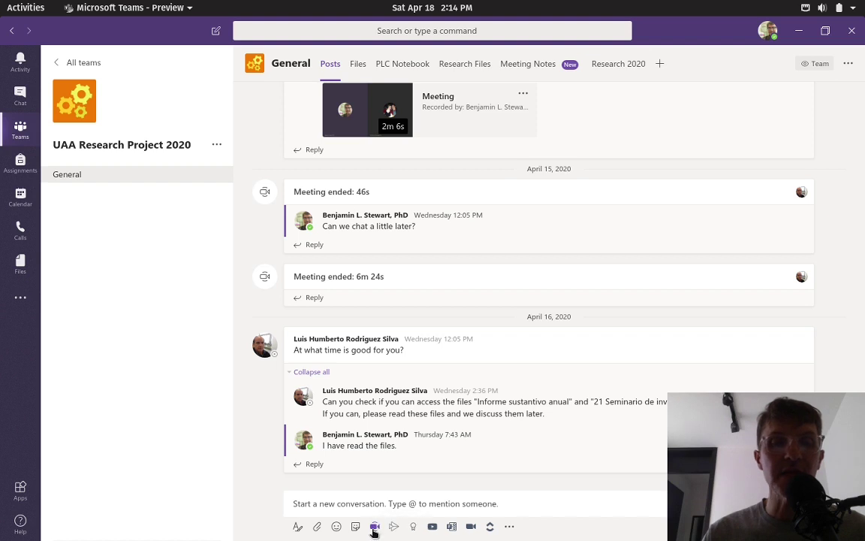
mouse_move(468, 288)
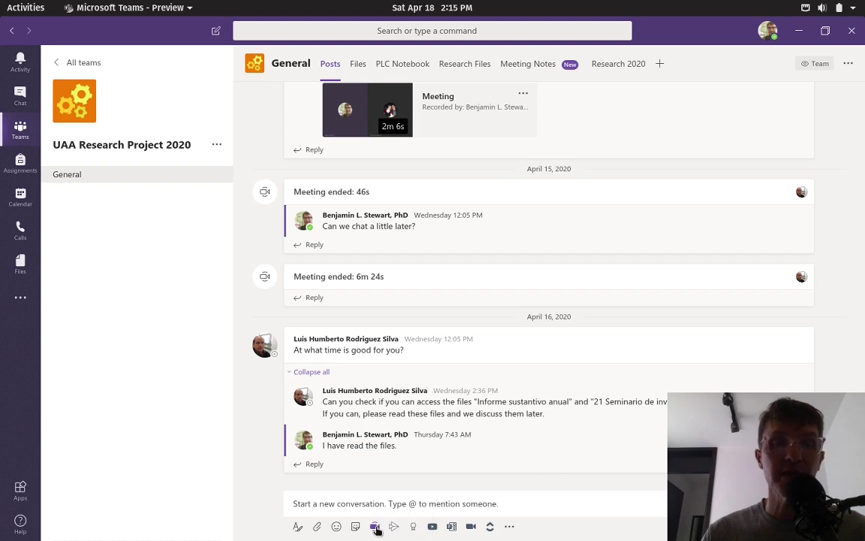
- Start a Meet now instant meeting in the UAA Research Project 2020 General channel
left_click(375, 526)
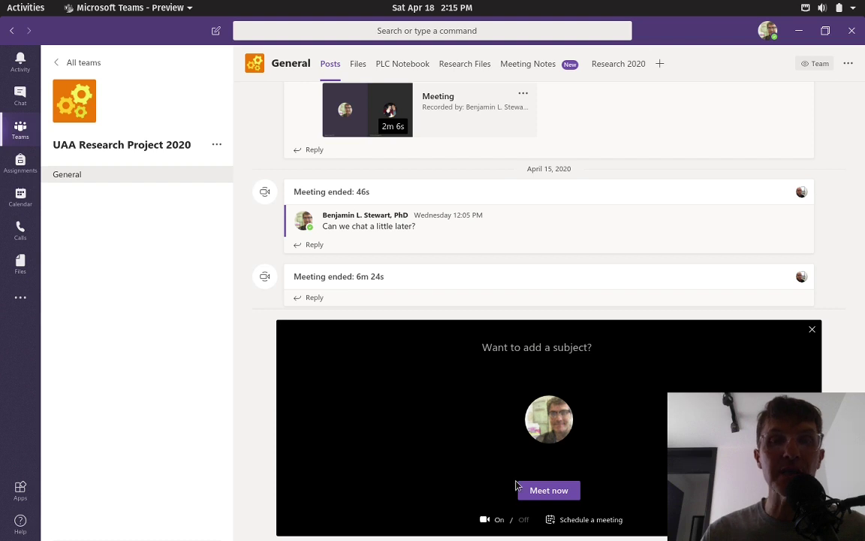
mouse_move(233, 383)
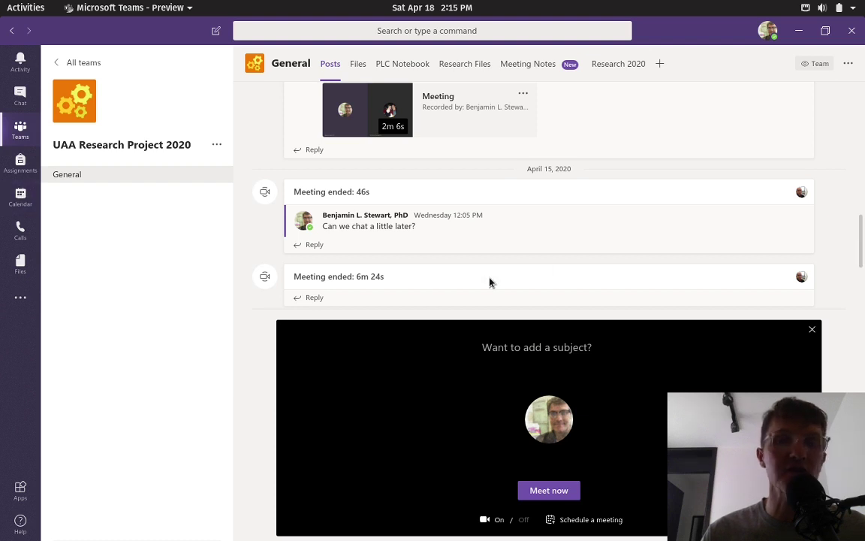
mouse_move(90, 352)
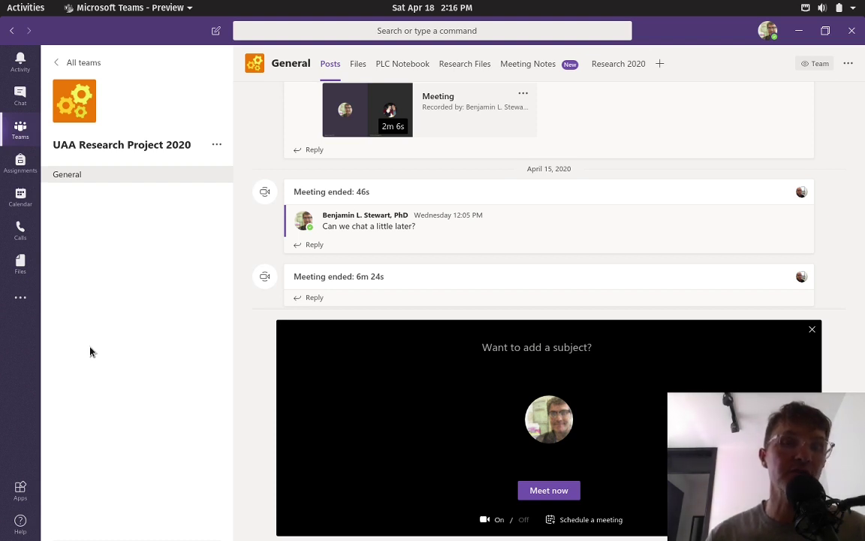
left_click(26, 7)
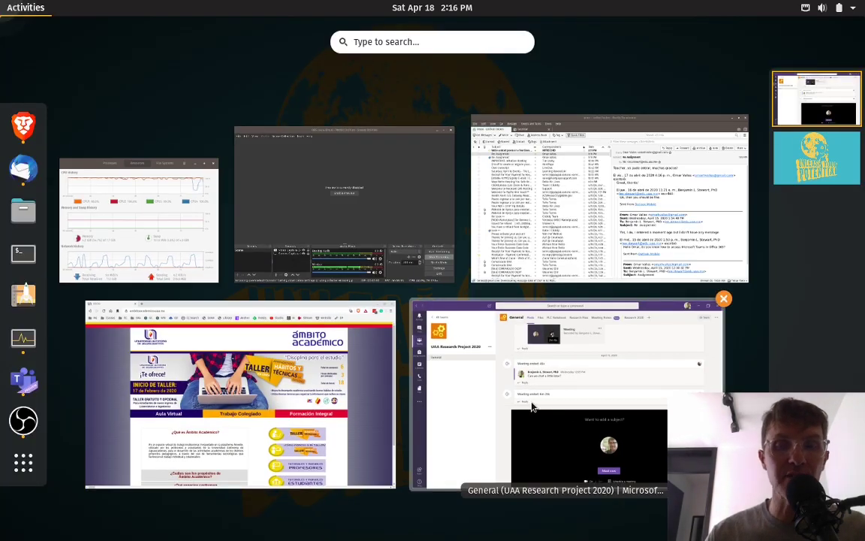
left_click(565, 490)
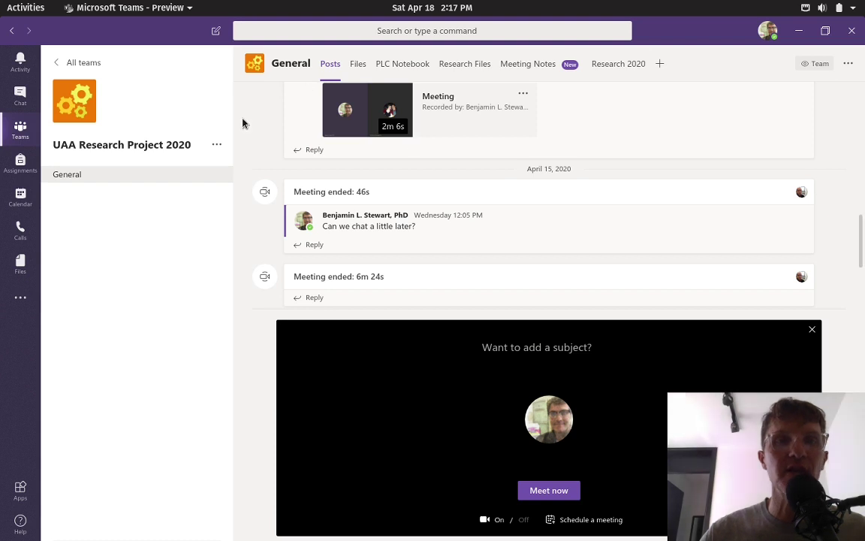
mouse_move(298, 184)
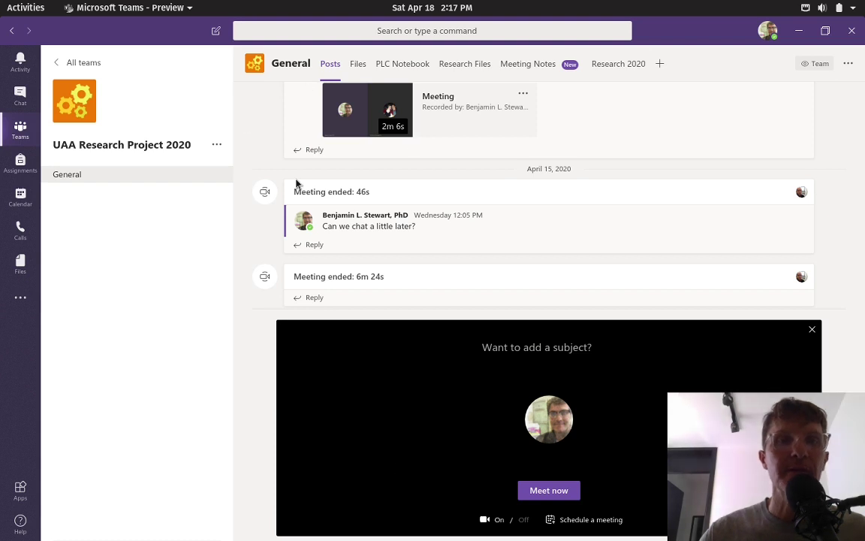